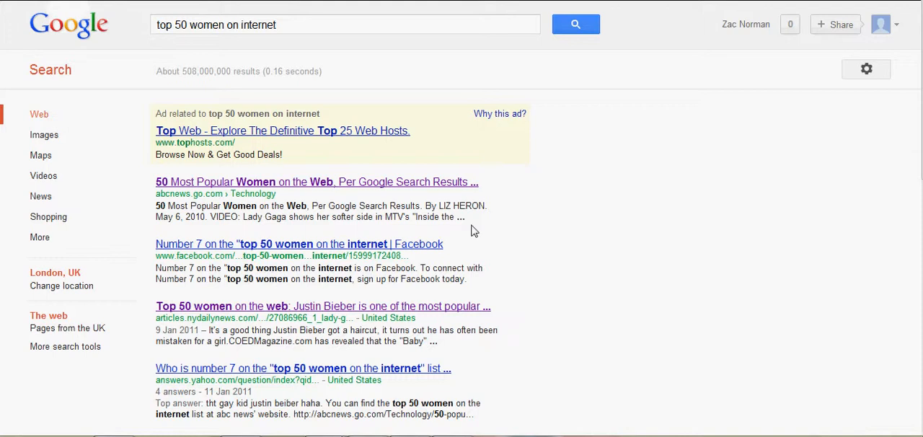
mouse_move(170, 182)
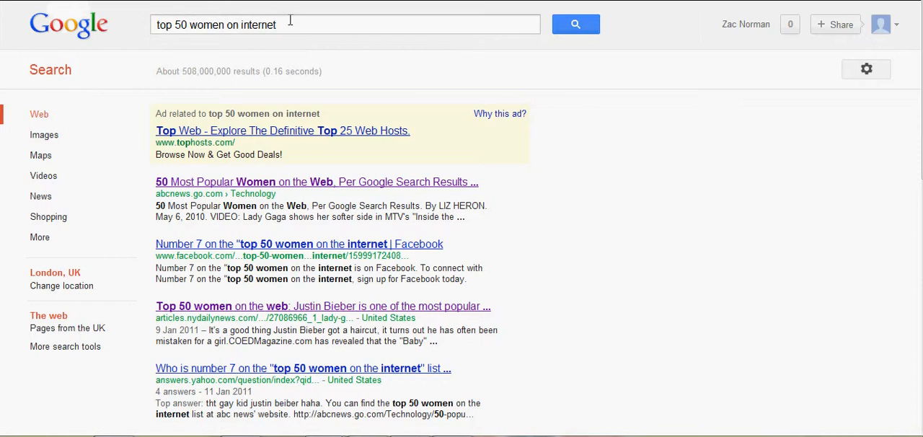
Open the '50 Most Popular Women on the Web' result and scroll to its 'Here are the top 10' list.
double_click(257, 24)
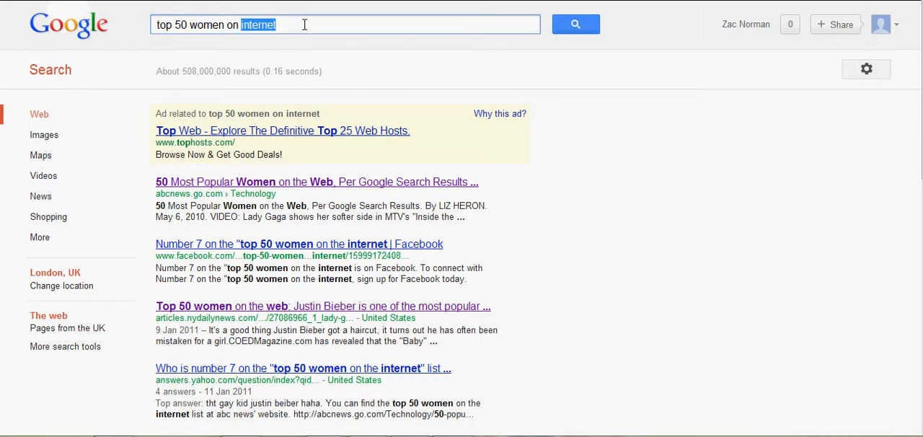
click(325, 24)
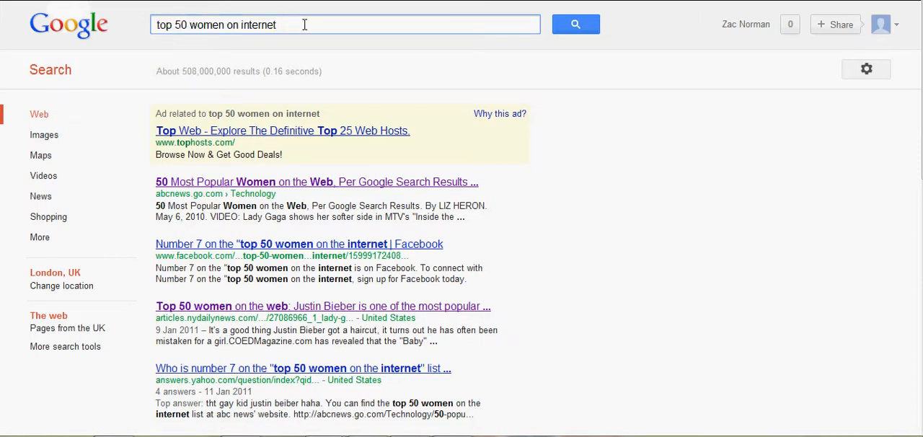
mouse_move(626, 213)
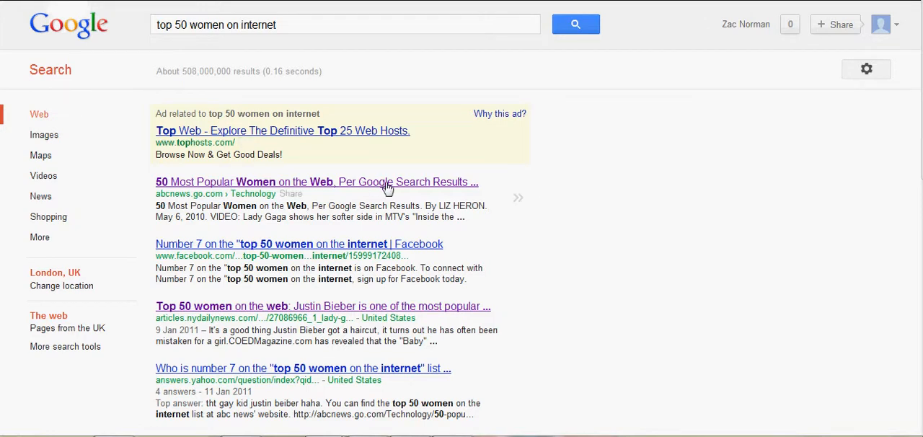
mouse_move(401, 113)
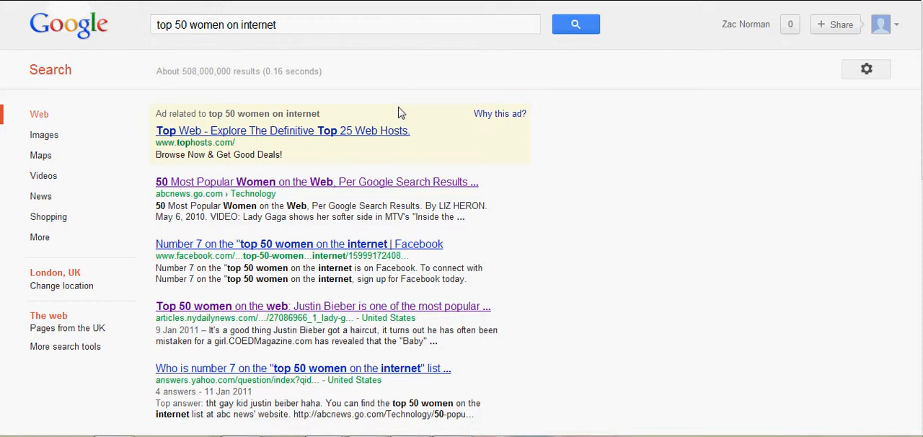
mouse_move(237, 186)
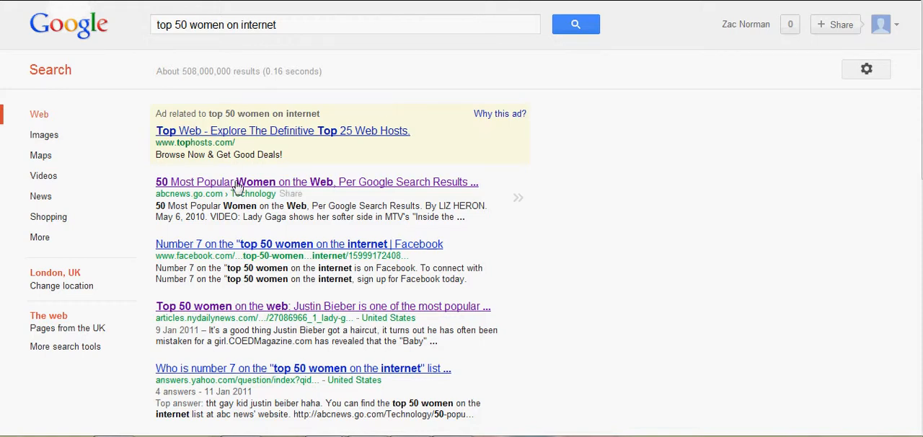
mouse_move(208, 41)
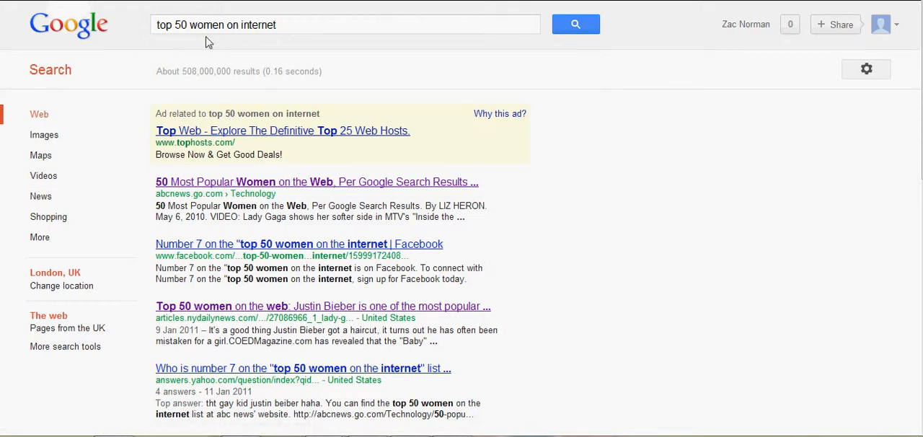
mouse_move(305, 199)
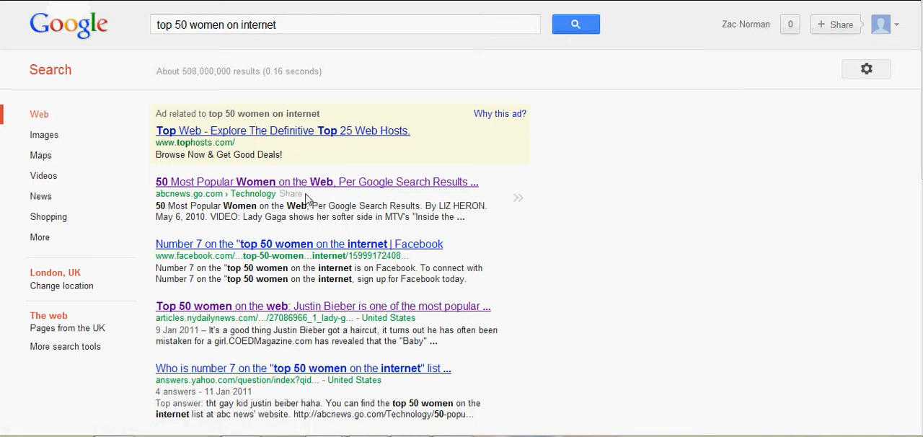
click(316, 181)
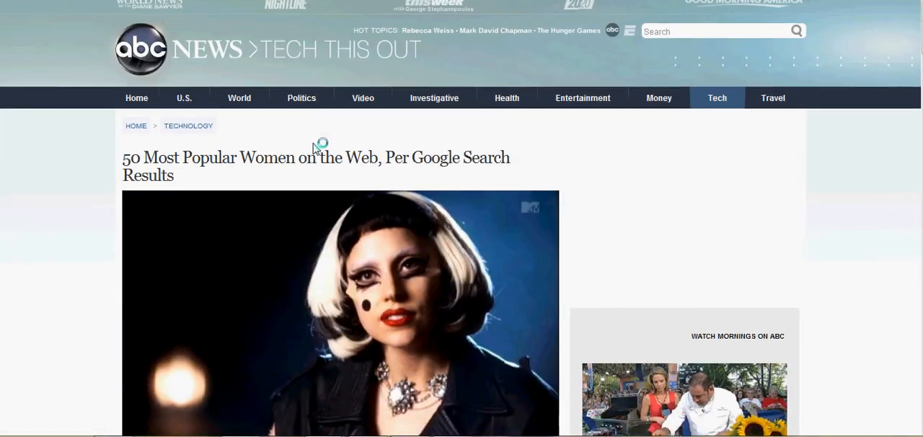
scroll(down, 3)
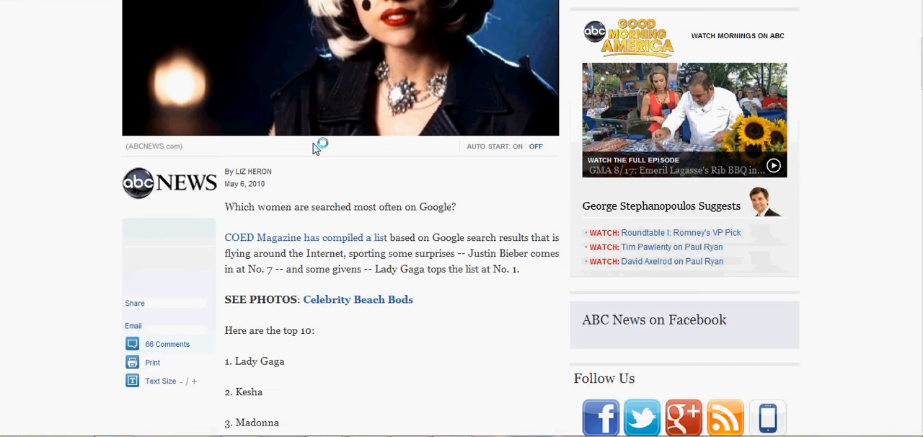
scroll(down, 3)
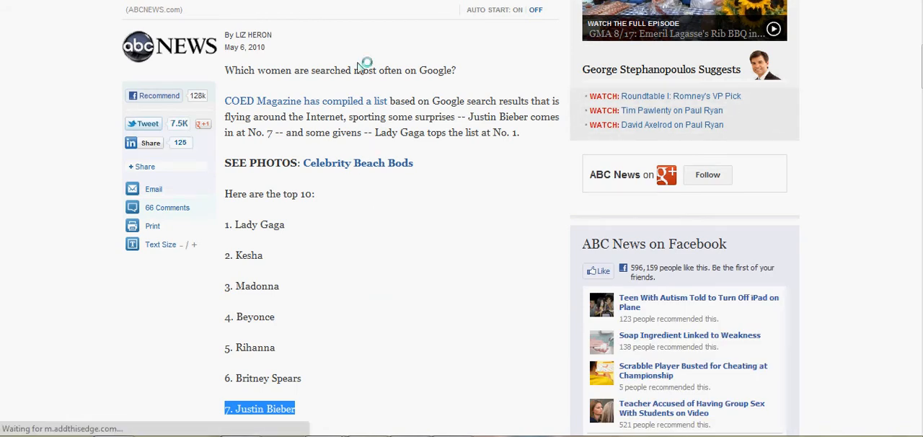
mouse_move(406, 323)
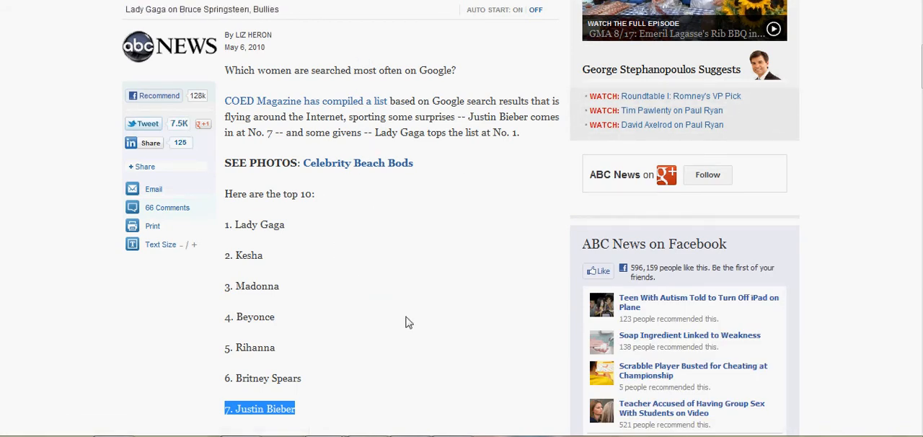
Bring the full list, Lady Gaga through Avril Lavigne with Justin Bieber at No. 7, into view, highlighting it briefly.
scroll(down, 3)
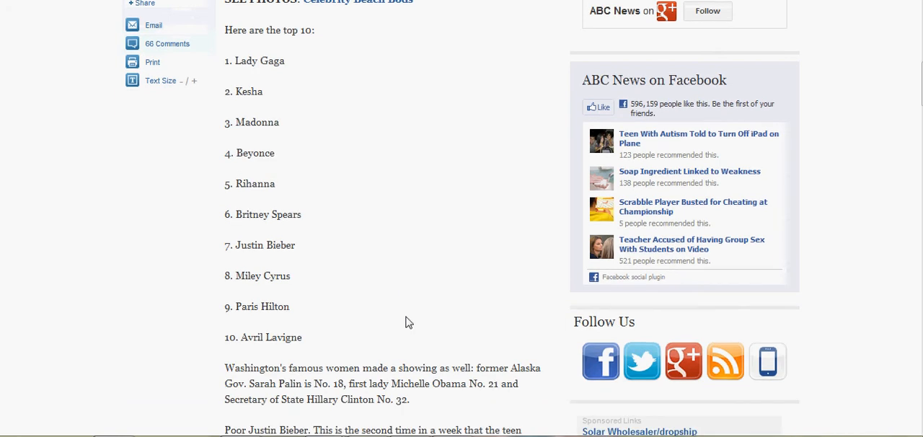
mouse_move(231, 239)
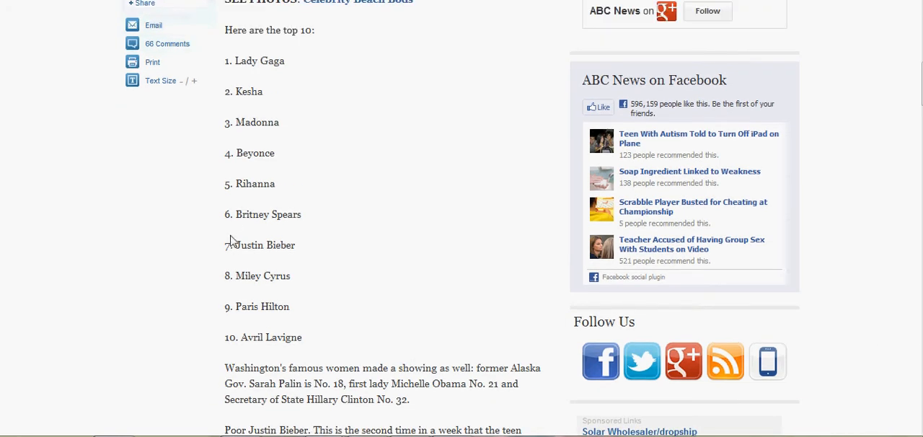
mouse_move(242, 120)
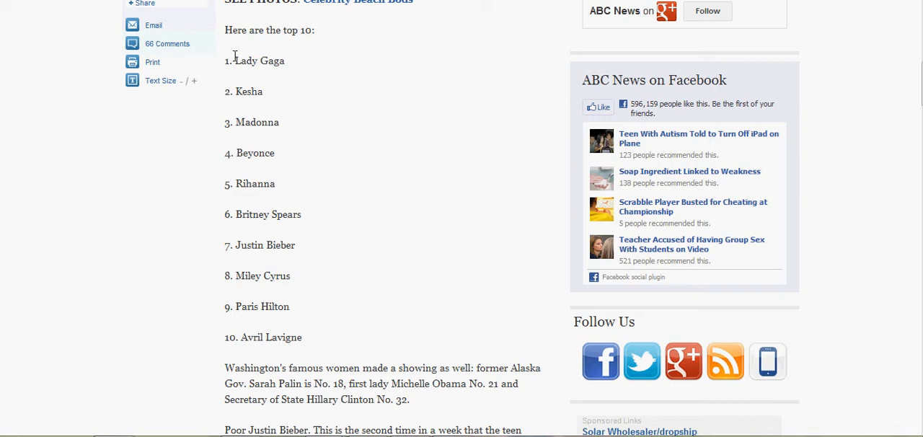
drag(230, 60, 302, 337)
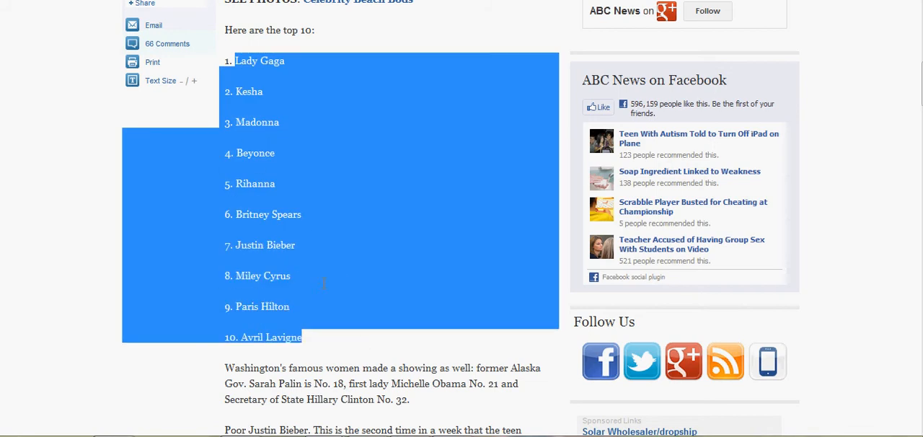
click(219, 60)
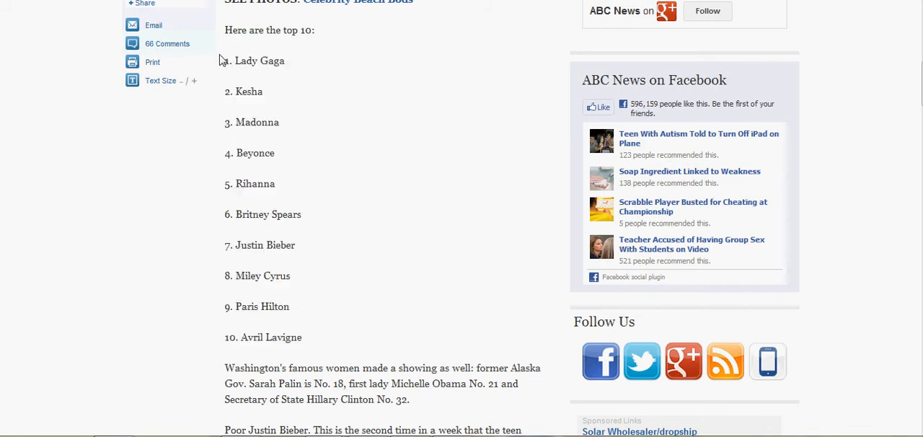
mouse_move(282, 113)
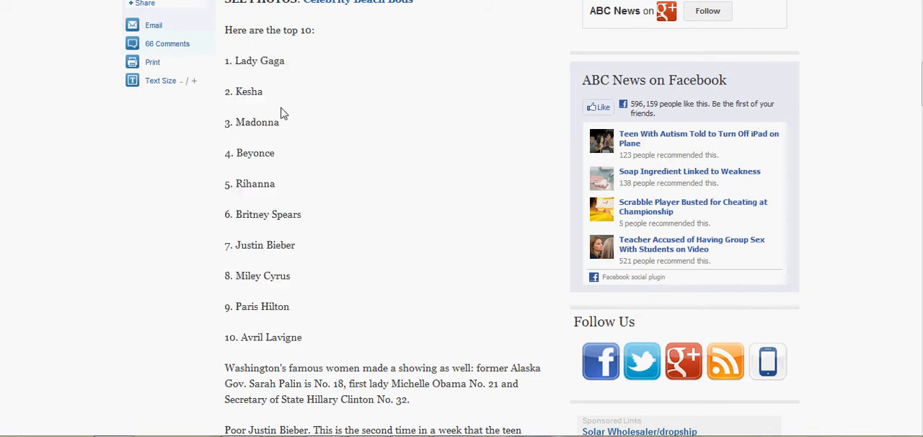
mouse_move(225, 182)
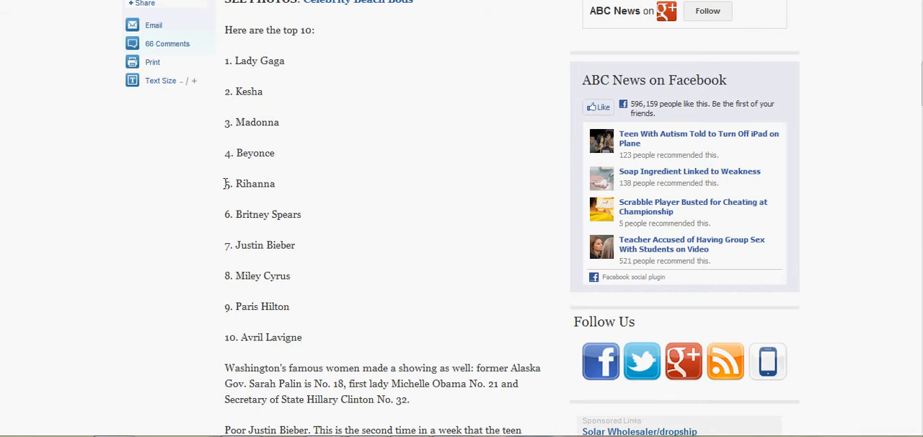
mouse_move(228, 245)
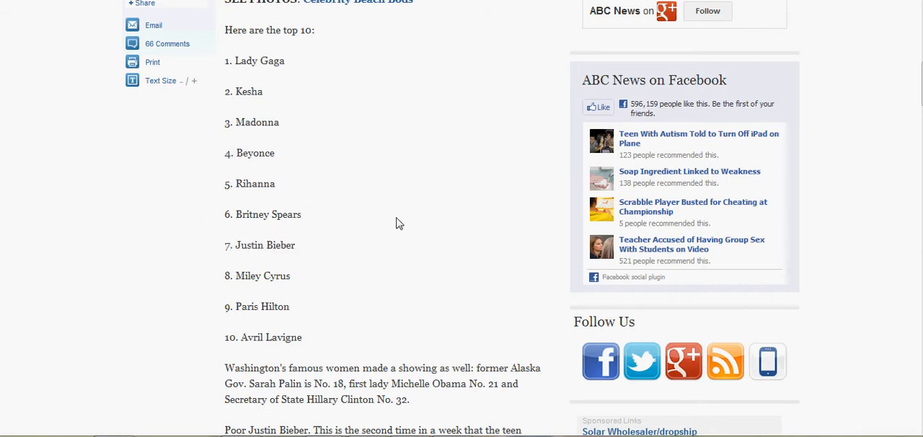
mouse_move(401, 229)
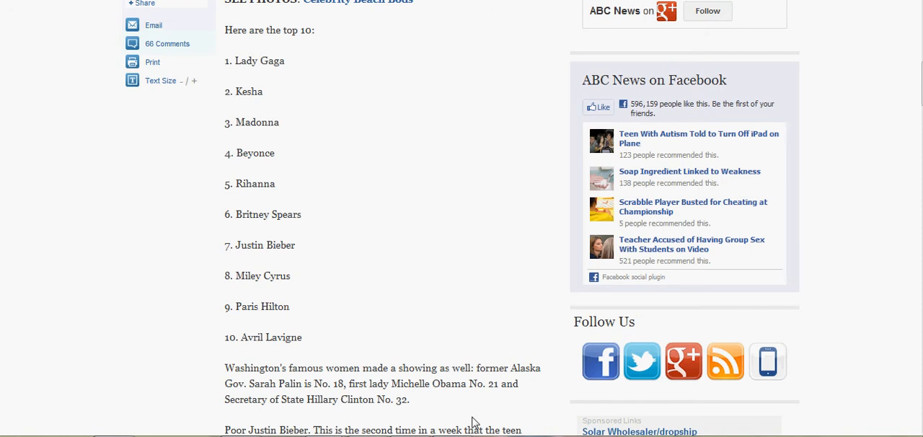
mouse_move(403, 431)
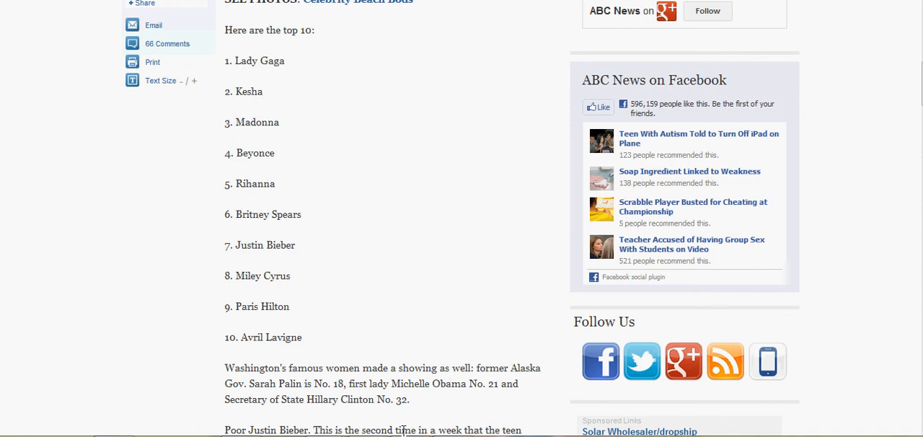